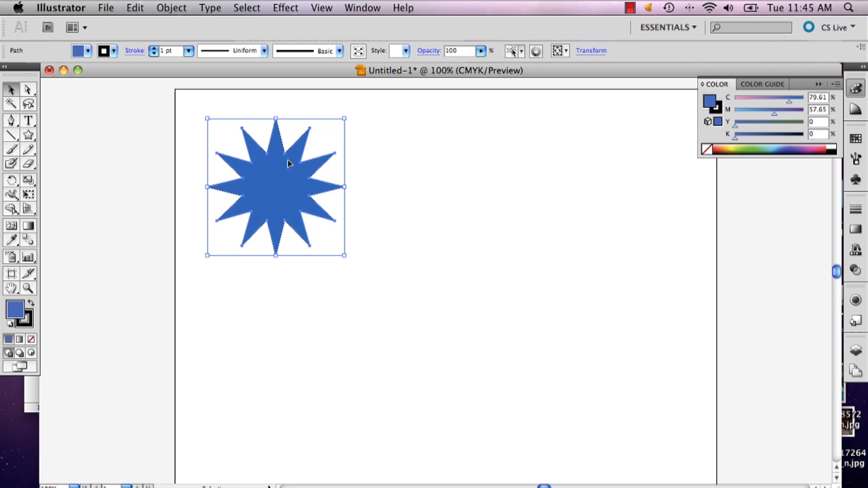
# Drag the blue twelve-point star from the top-left toward the artboard centre
pyautogui.moveTo(285, 163); pyautogui.dragTo(363, 241)
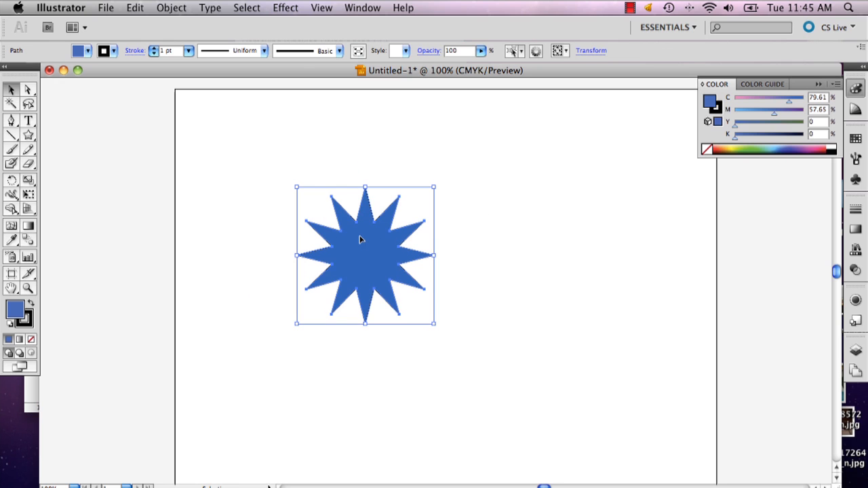
pyautogui.moveTo(292, 5)
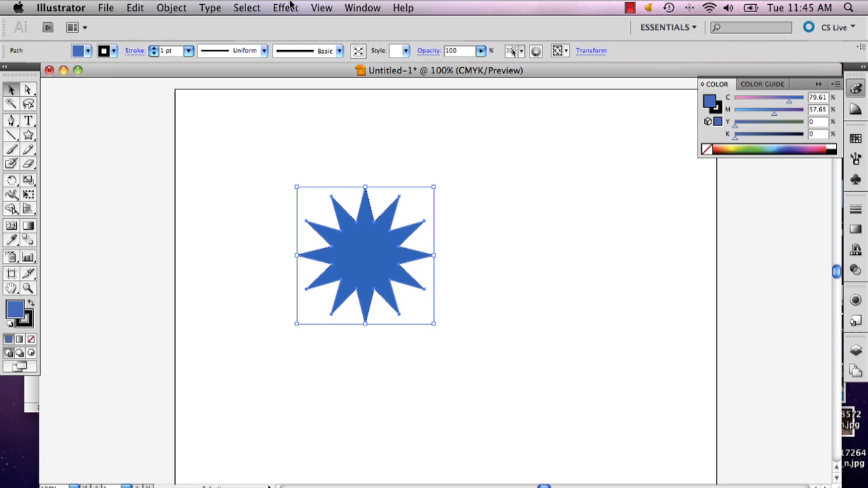
# Open the Distort & Transform > Transform effect dialog for the blue star
pyautogui.click(285, 8)
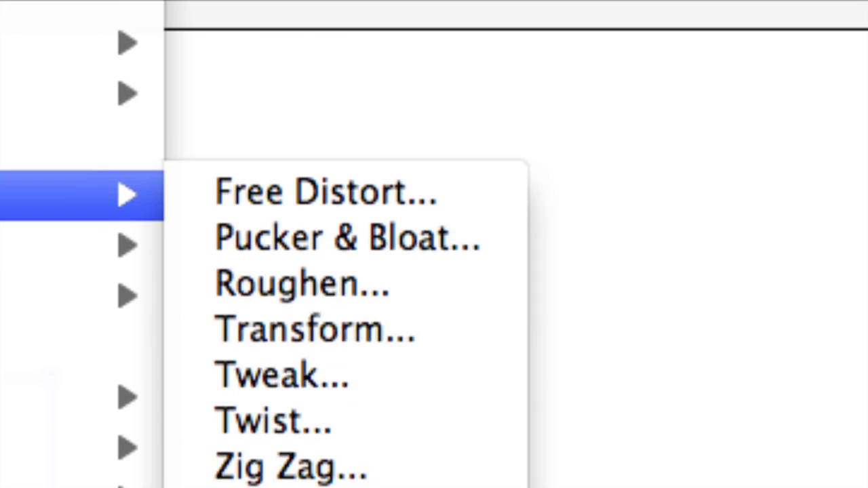
pyautogui.moveTo(315, 332)
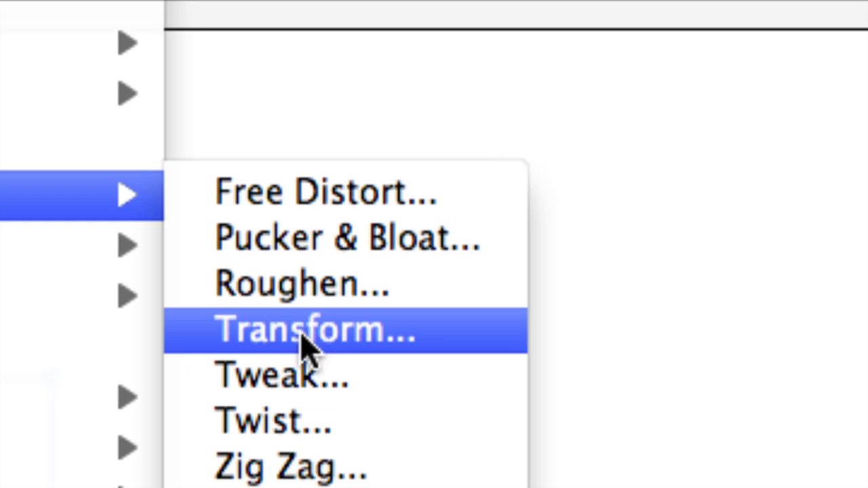
pyautogui.click(315, 330)
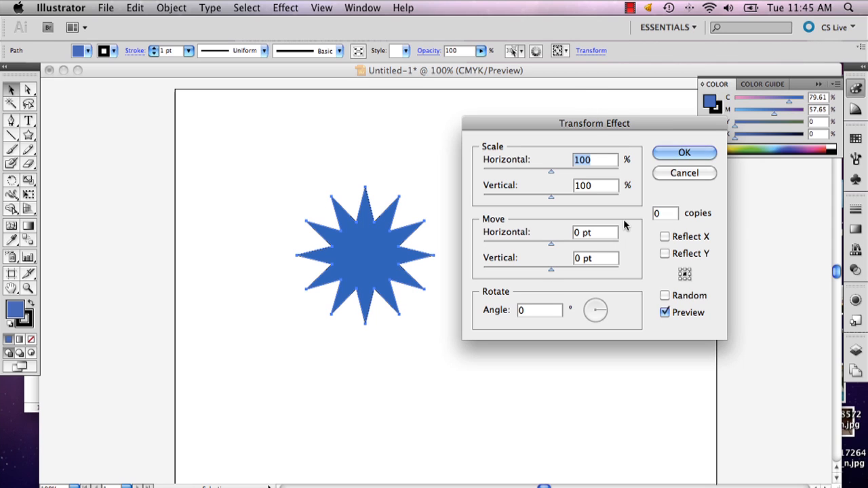
# Try 10 copies rotated 316° in the Transform dialog, then cancel the trial
pyautogui.moveTo(595, 123); pyautogui.dragTo(571, 157)
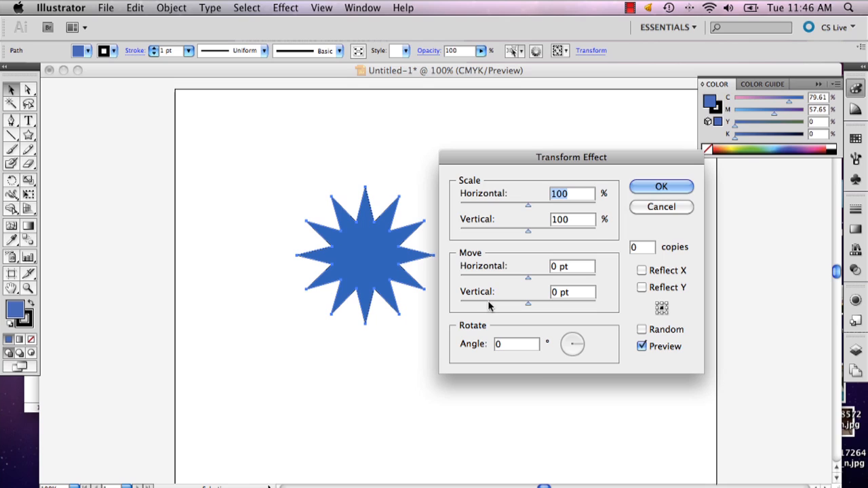
pyautogui.moveTo(572, 344); pyautogui.dragTo(580, 353)
pyautogui.write('10')
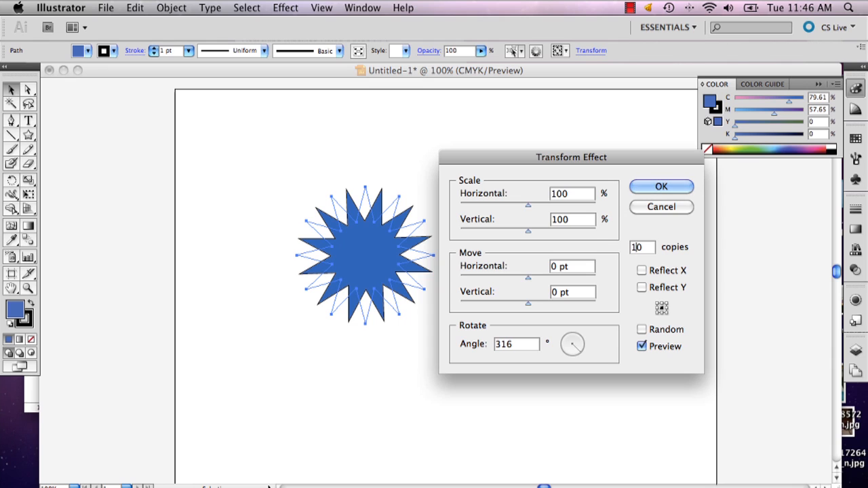
pyautogui.click(661, 186)
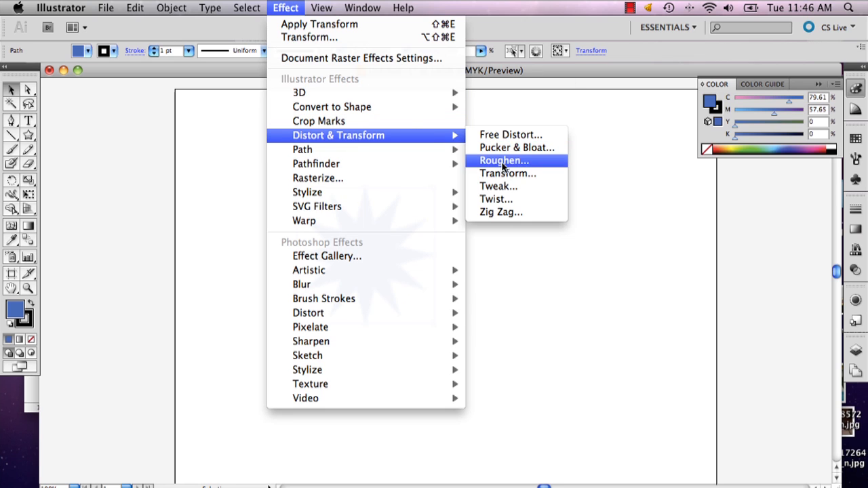
# Reopen Transform and preview 10 copies moved 80 pt by 94 pt, rotated 234°
pyautogui.click(507, 173)
pyautogui.write('10')
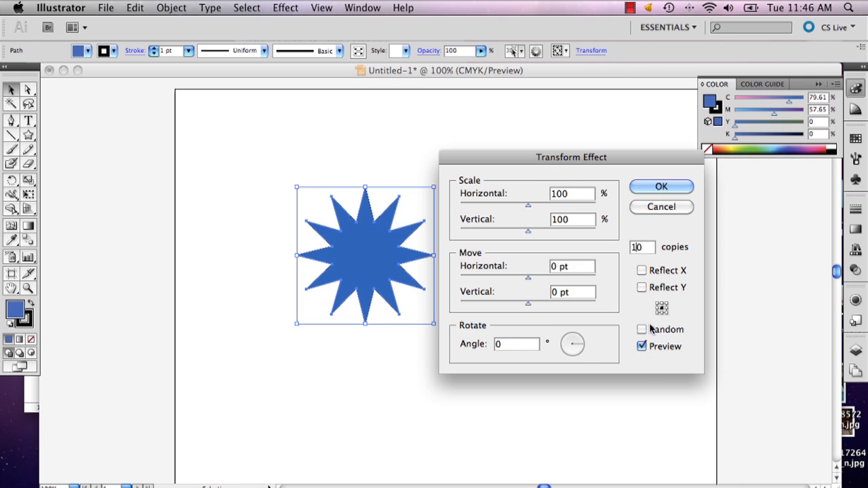
pyautogui.moveTo(571, 332); pyautogui.dragTo(575, 357)
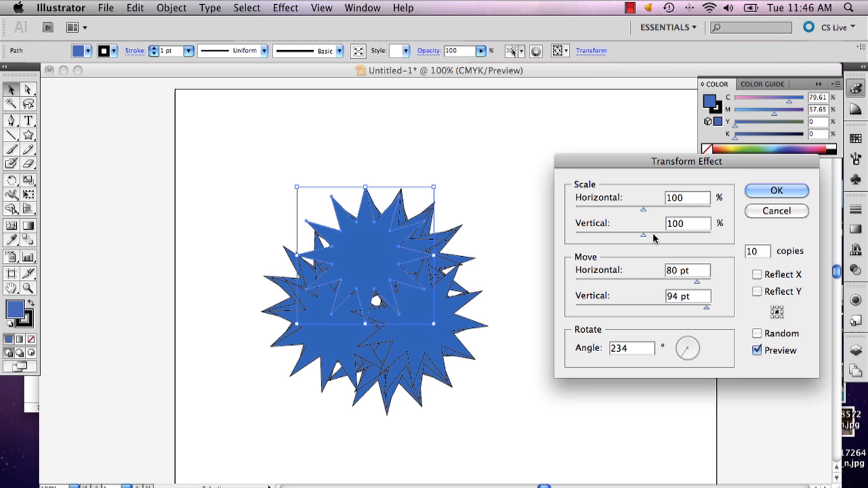
# Scale copies to 47% by 62%, move them -78 pt by 83 pt at 263°
pyautogui.moveTo(643, 234); pyautogui.dragTo(600, 234)
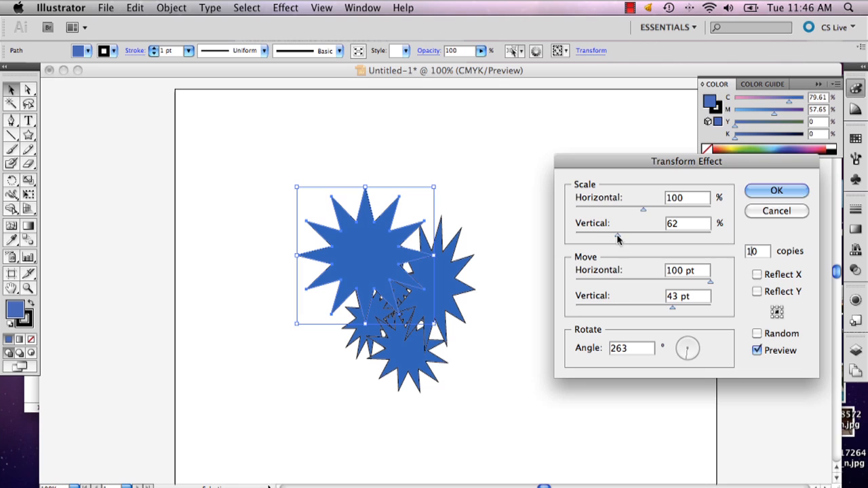
pyautogui.write('46')
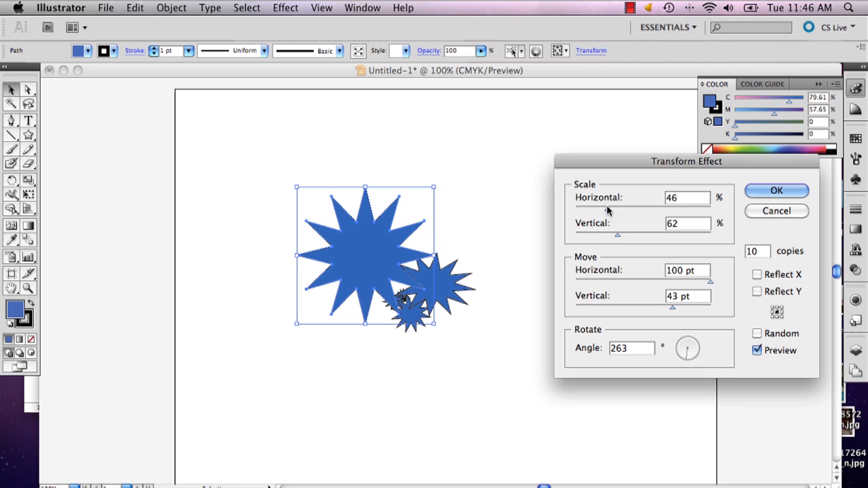
pyautogui.write('53')
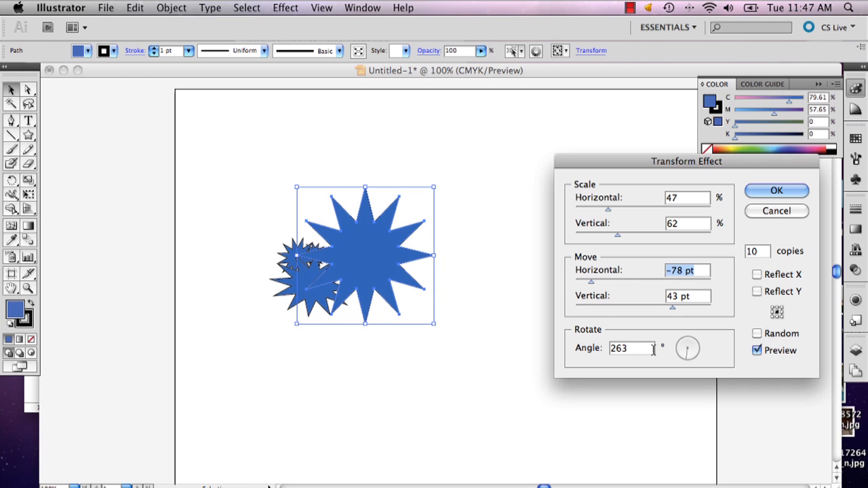
pyautogui.write('-43 pt')
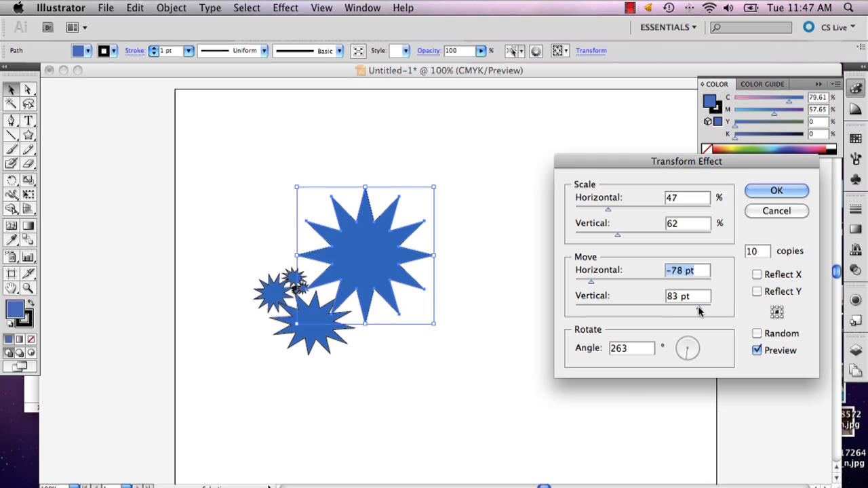
# Set angle 287° with Move -51 pt by 67 pt, and click OK
pyautogui.moveTo(686, 346); pyautogui.dragTo(689, 348)
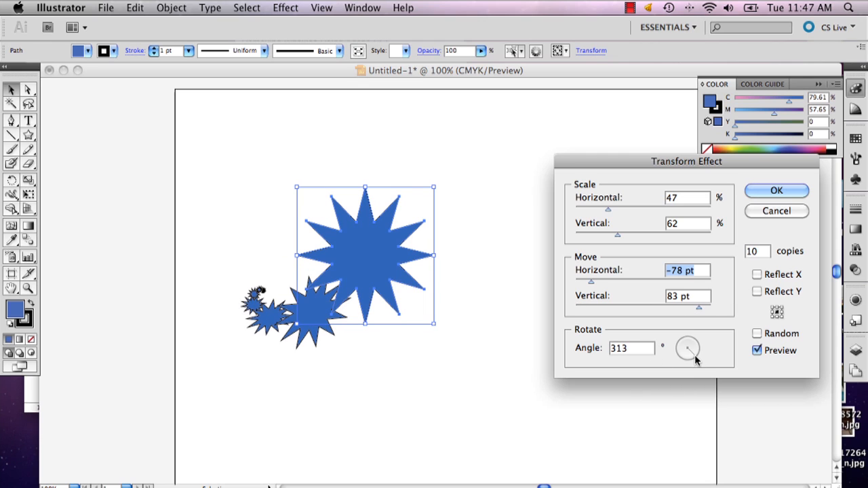
pyautogui.moveTo(687, 347); pyautogui.dragTo(702, 356)
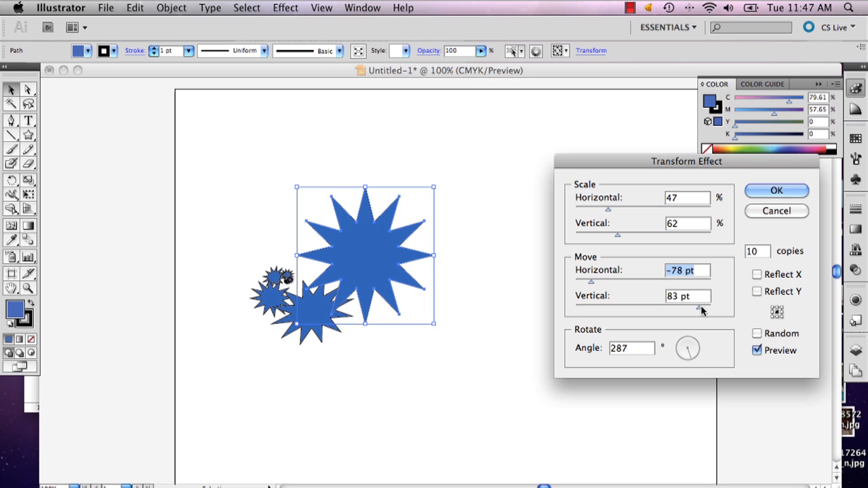
pyautogui.write('53')
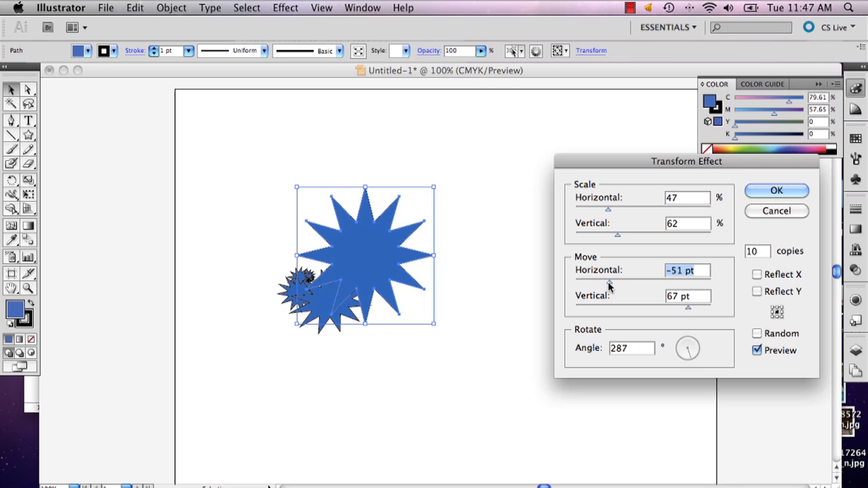
pyautogui.click(776, 191)
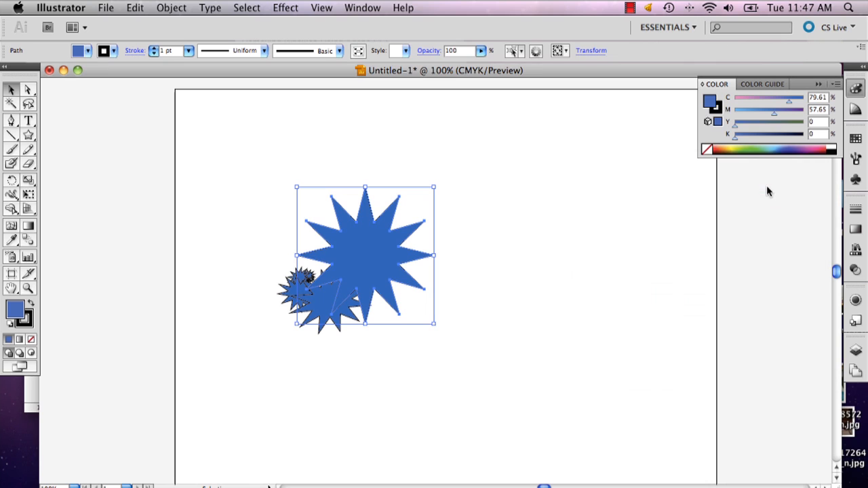